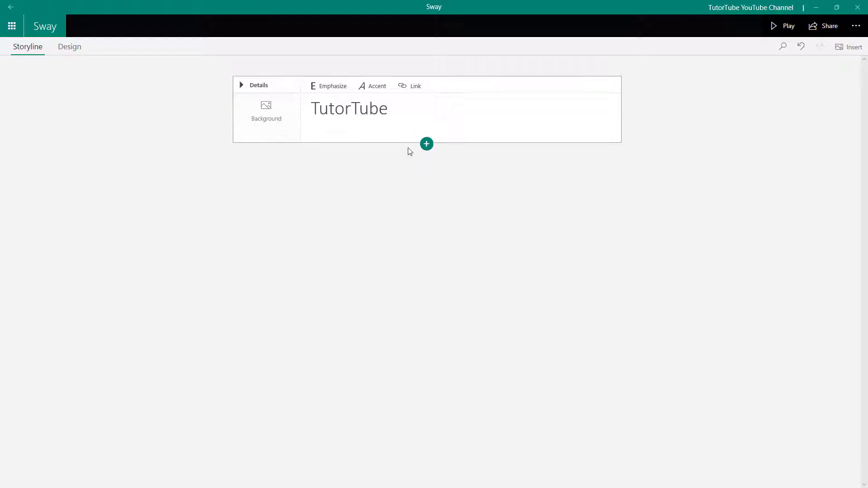
mouse_move(449, 172)
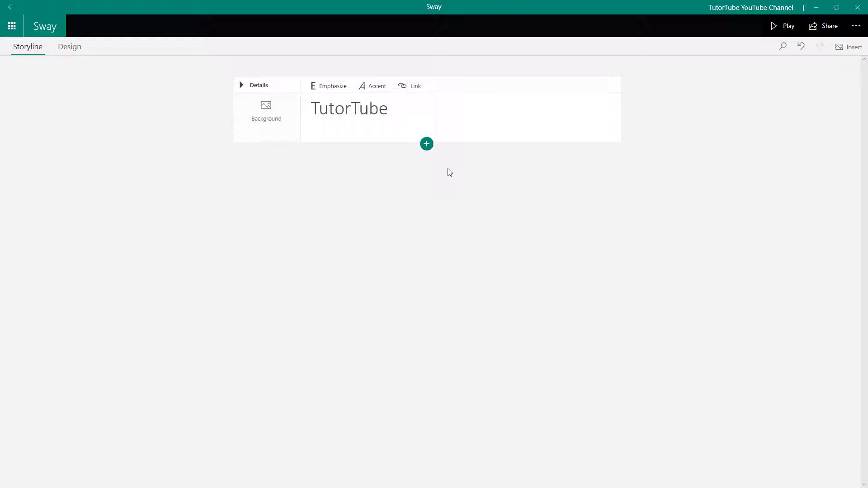
mouse_move(427, 144)
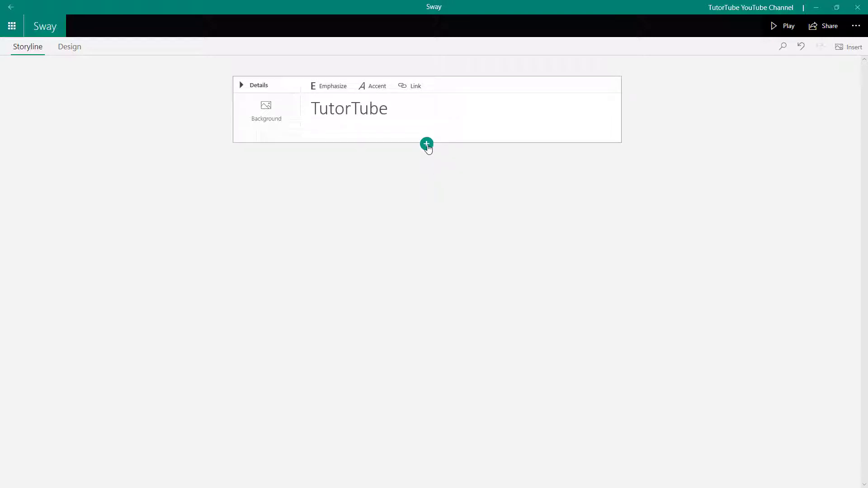
Step: Open the add-content menu below the TutorTube title card and show its Group layouts
click(426, 144)
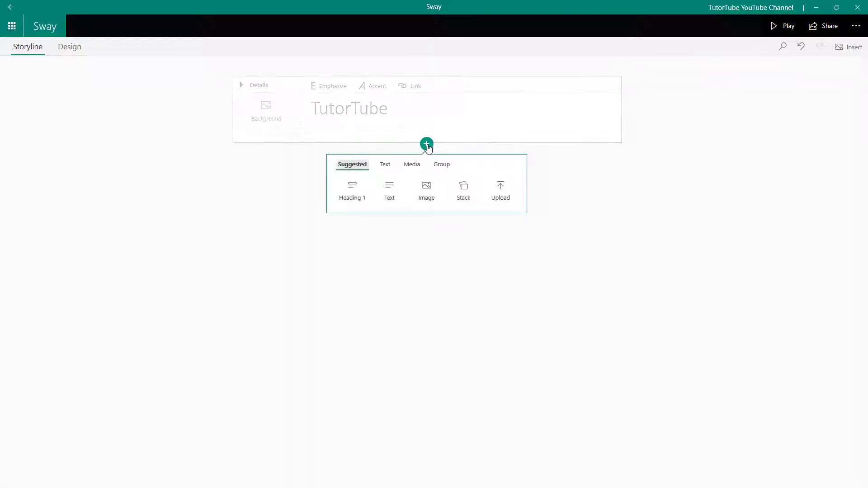
mouse_move(442, 168)
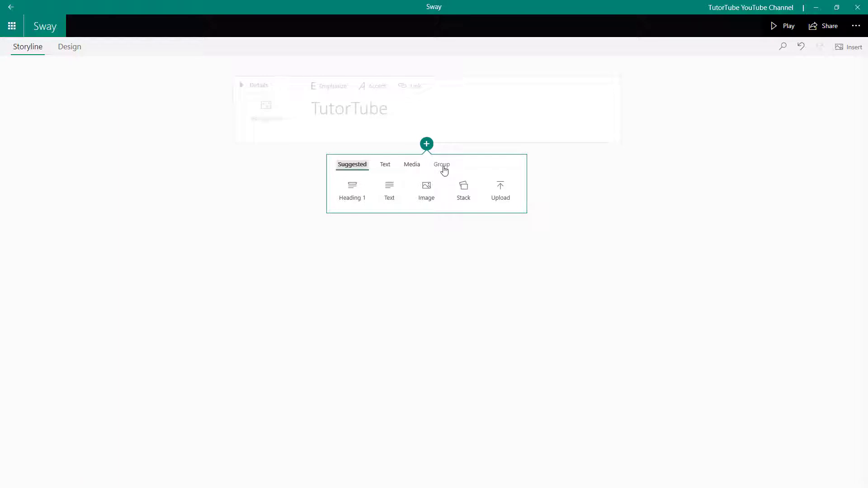
click(439, 165)
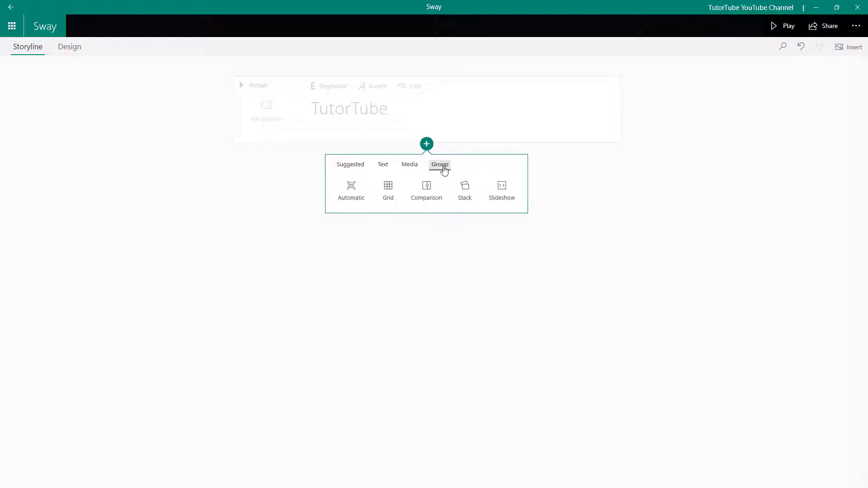
mouse_move(426, 191)
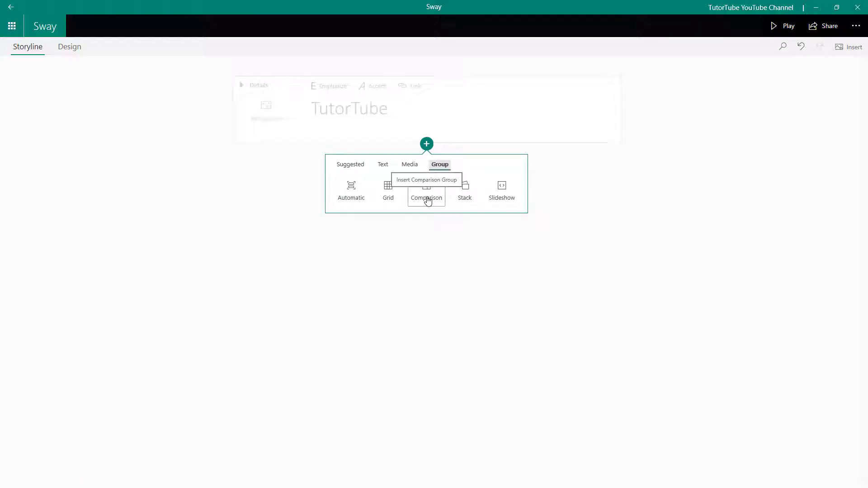
mouse_move(432, 204)
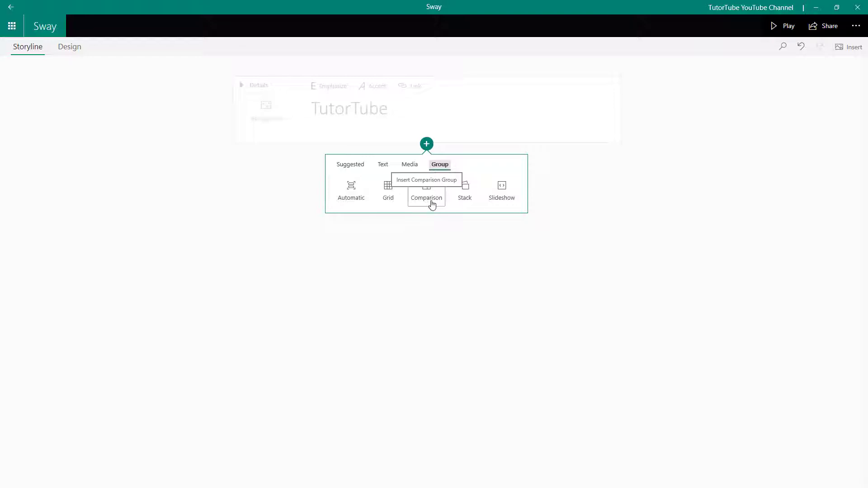
Step: Insert a Comparison group and begin adding an image to its first slot
click(426, 191)
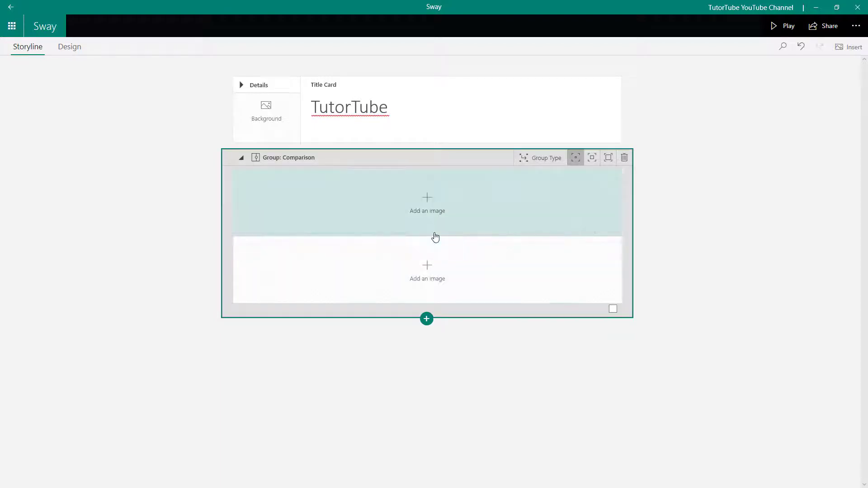
mouse_move(436, 229)
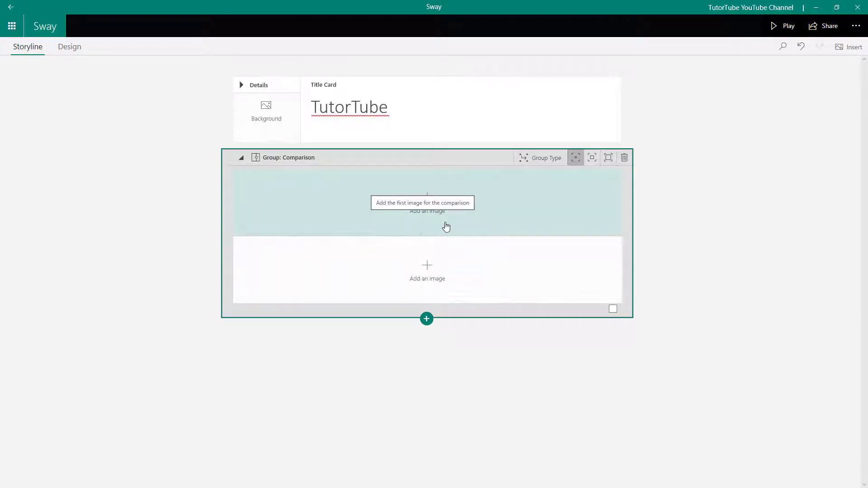
click(427, 203)
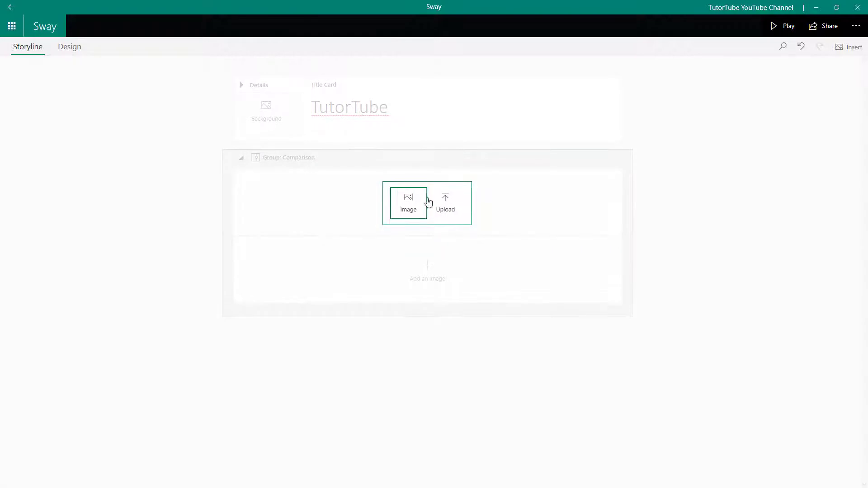
mouse_move(445, 203)
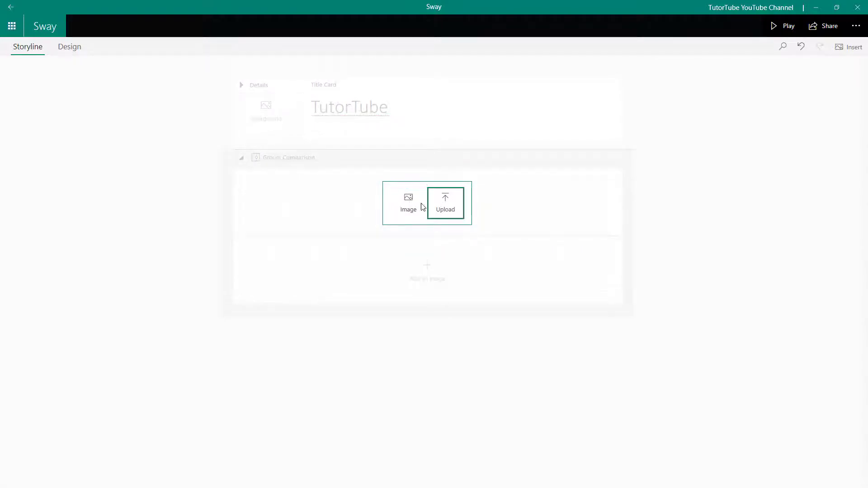
Step: Upload the snowy landscape 7.jpg as the comparison group's first image
click(444, 203)
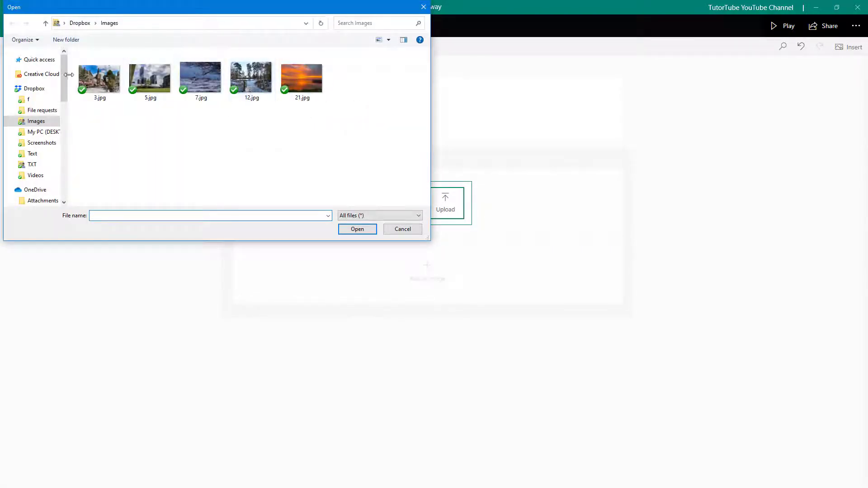
click(99, 76)
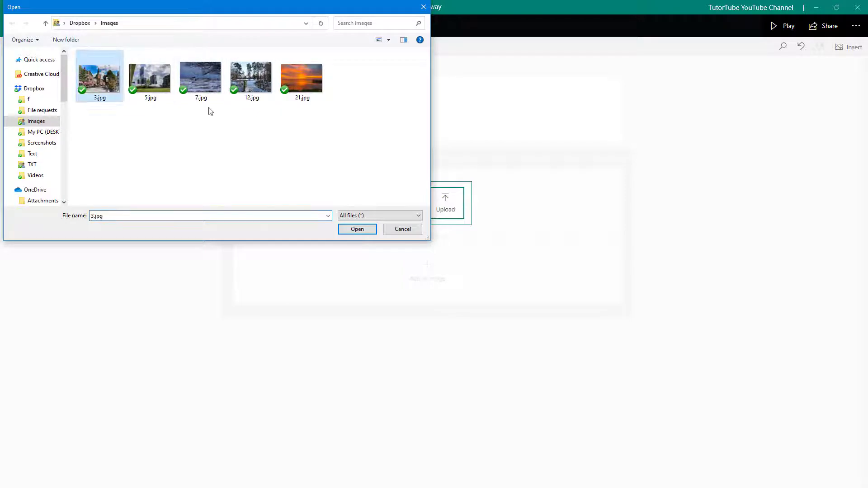
click(200, 77)
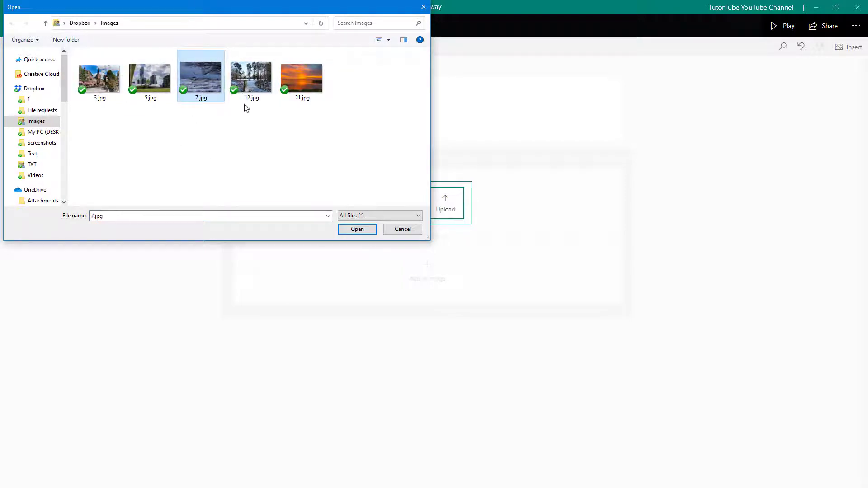
click(358, 229)
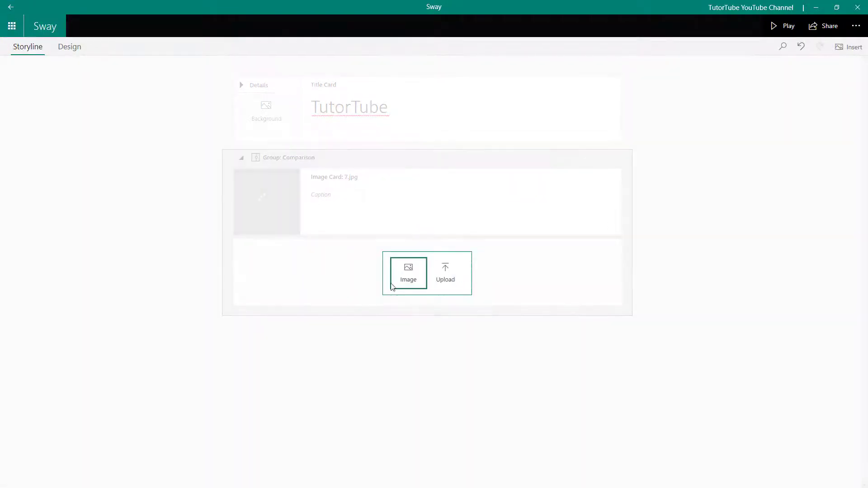
Step: Start uploading the sunset photo 21.jpg for the comparison's second slot
click(408, 274)
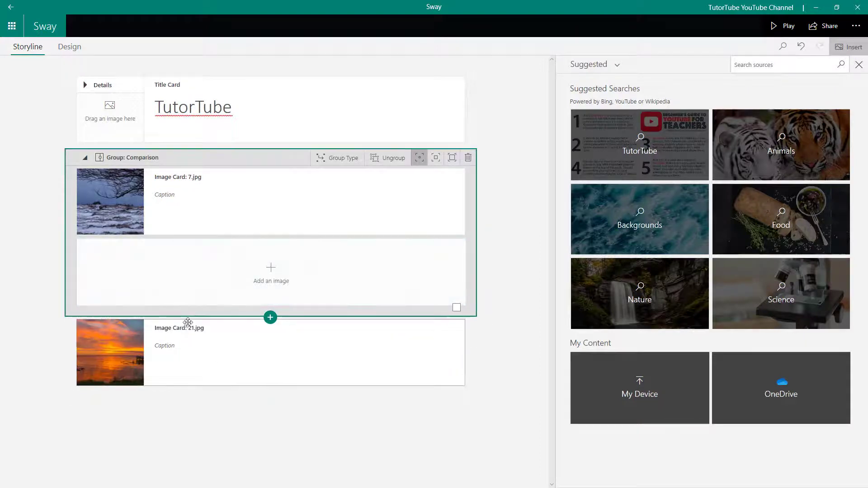
mouse_move(192, 258)
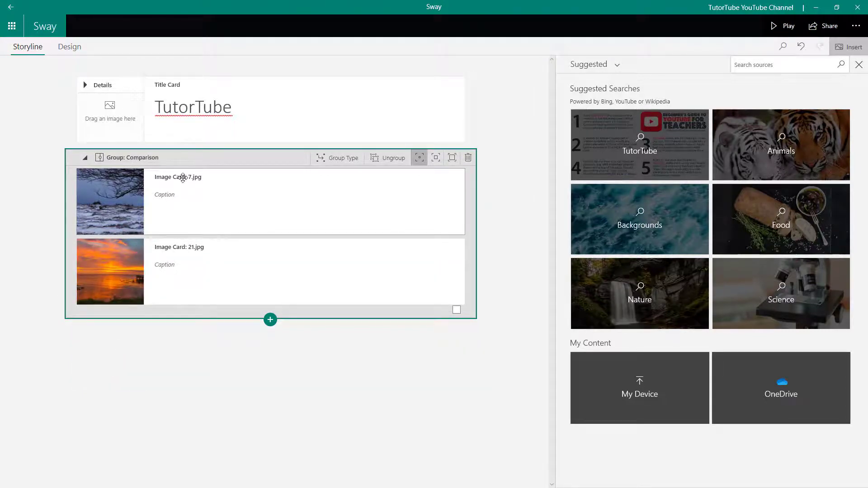
Step: Preview the design and slide the comparison toward the sunset image
click(69, 47)
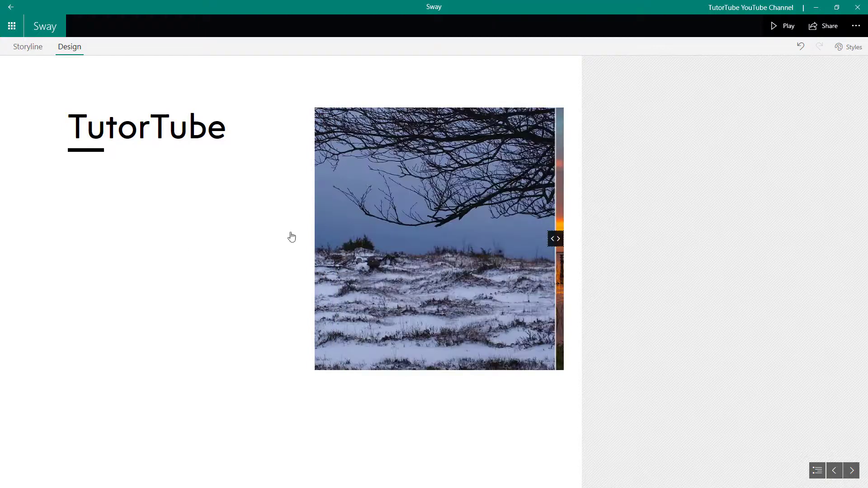
click(557, 238)
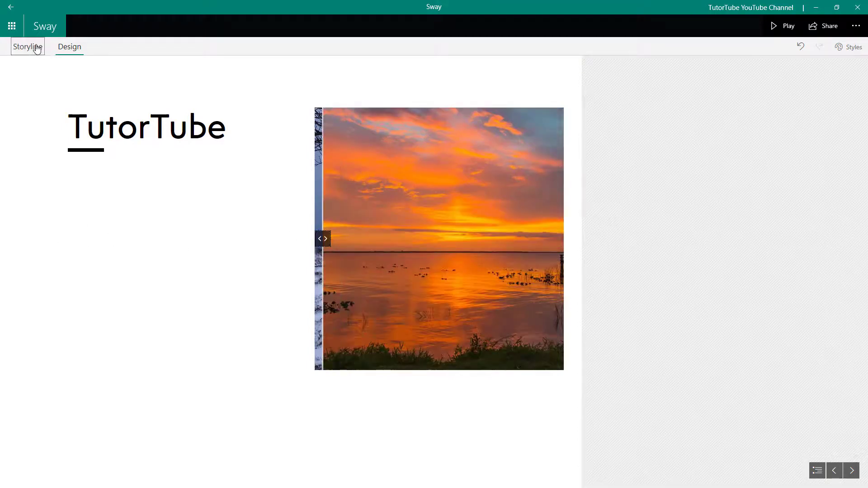
Step: Slide the comparison in the preview back to fully reveal the snowy landscape
click(28, 46)
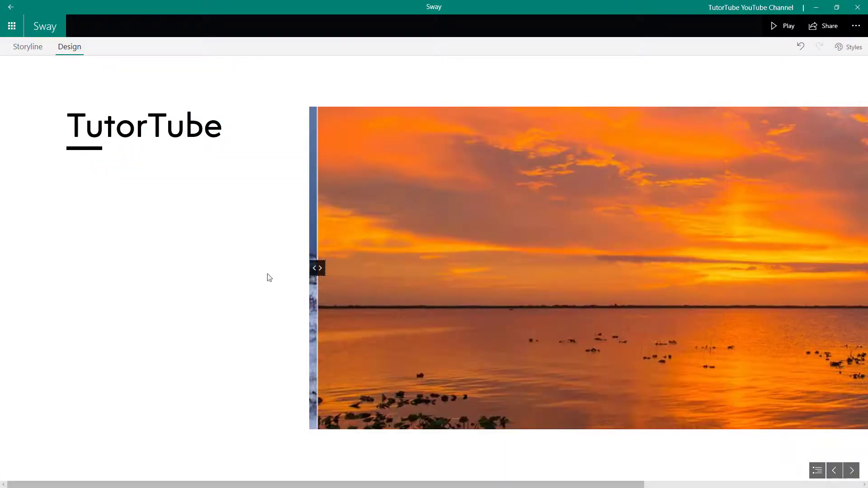
click(28, 47)
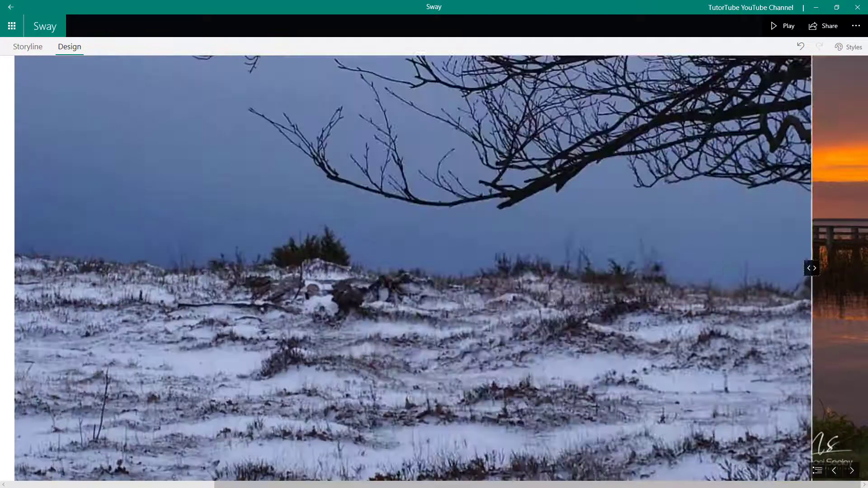
click(813, 268)
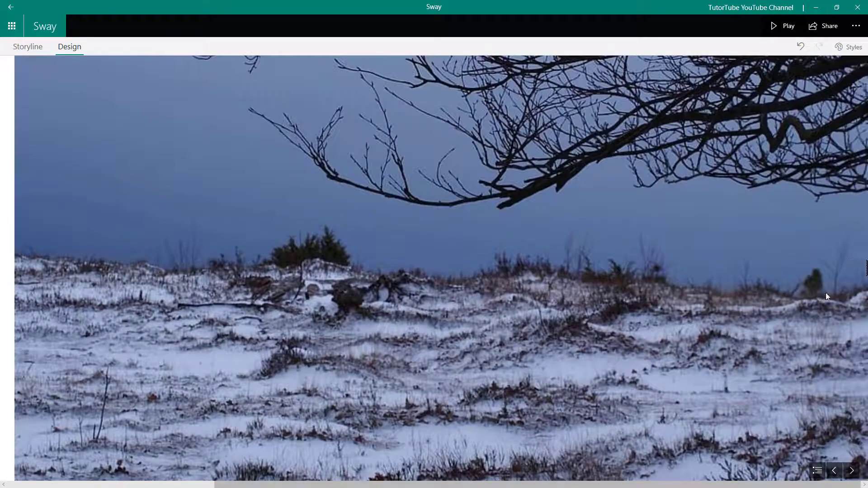
Step: Return to the Storyline and show Group layouts in a new content menu below the comparison
click(27, 46)
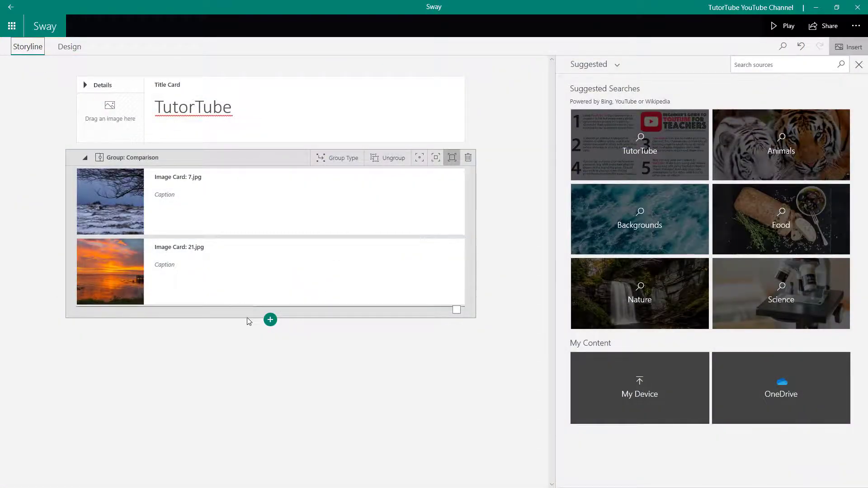
click(270, 320)
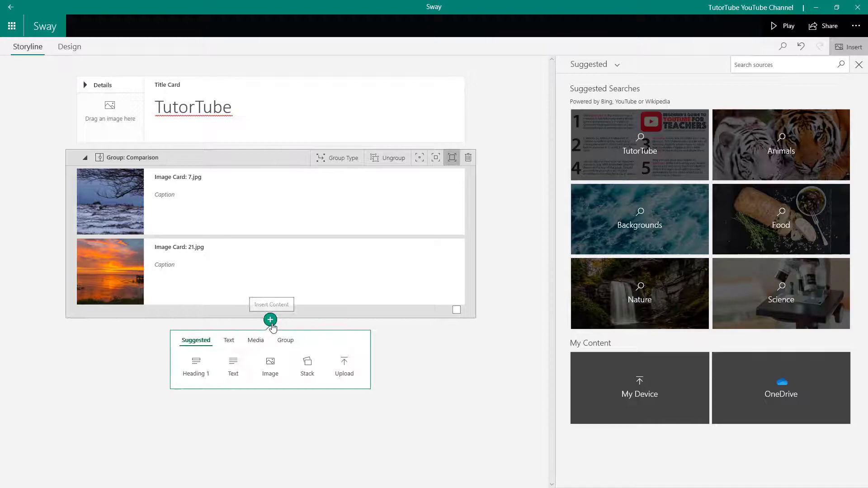
click(285, 340)
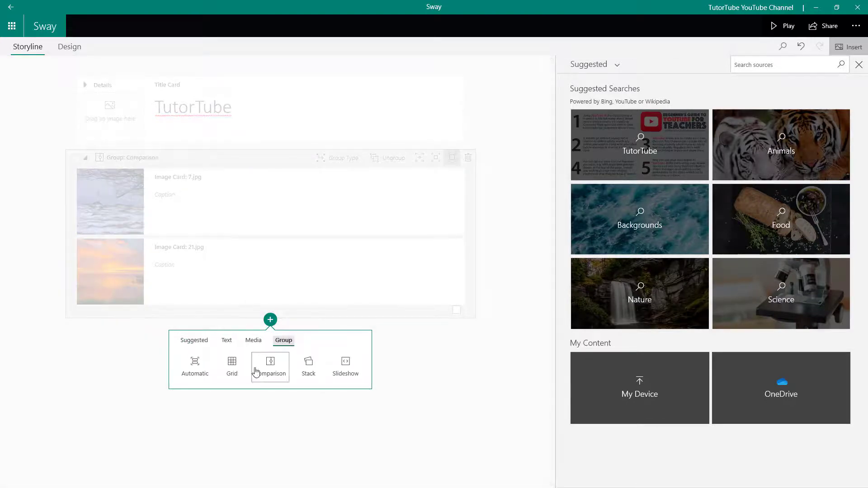